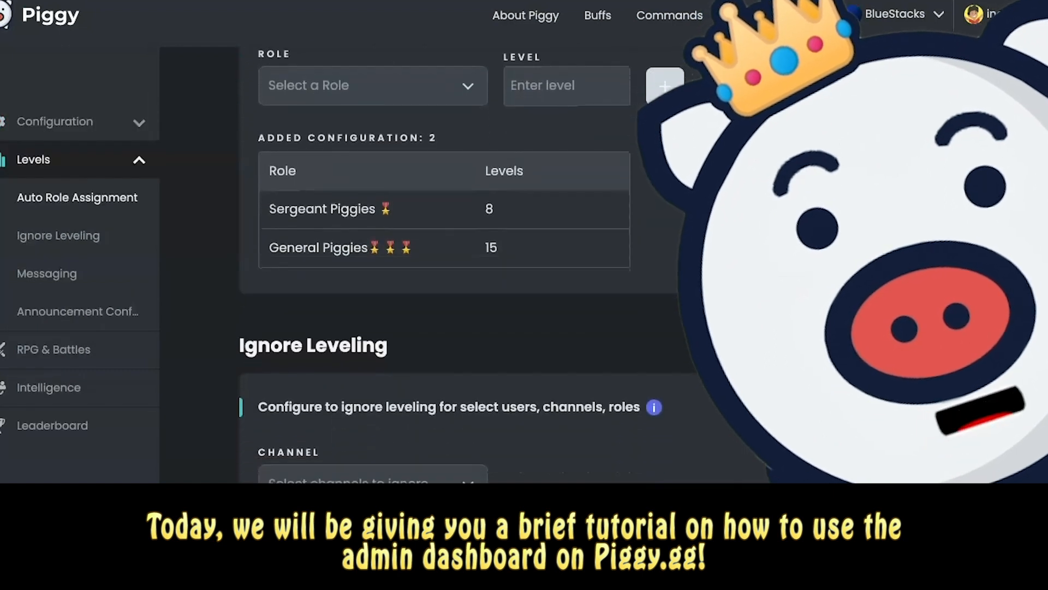
# - Scroll through the Levels settings in the dashboard
pyautogui.scroll(-3)
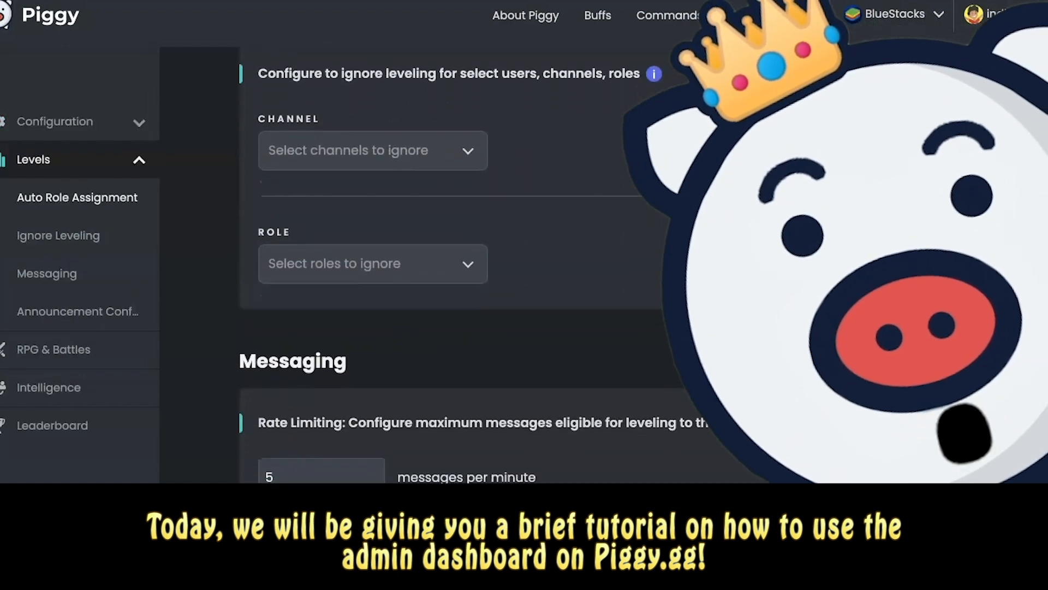
pyautogui.scroll(-3)
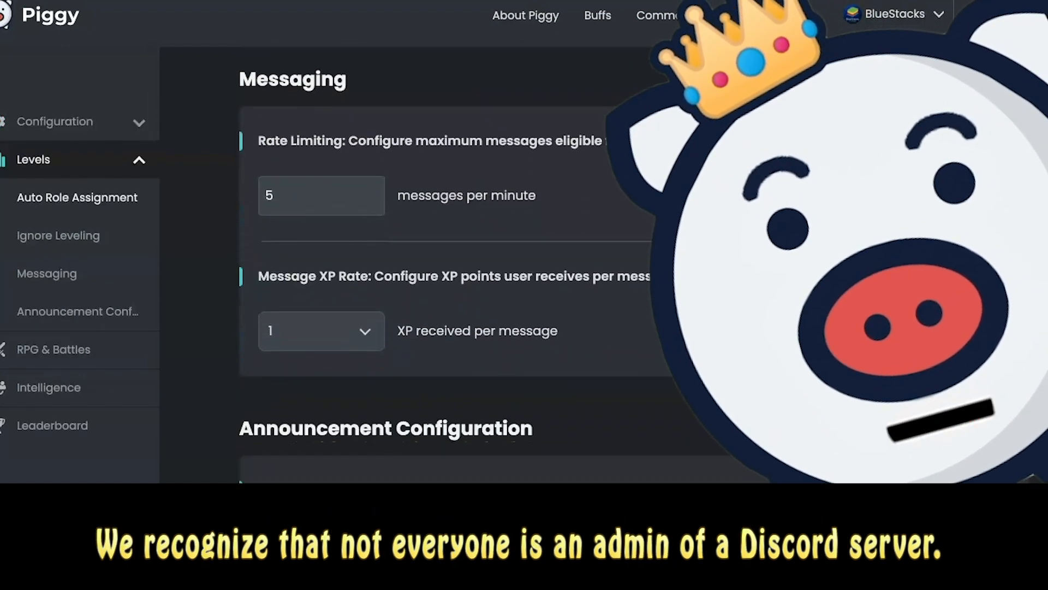
pyautogui.scroll(-3)
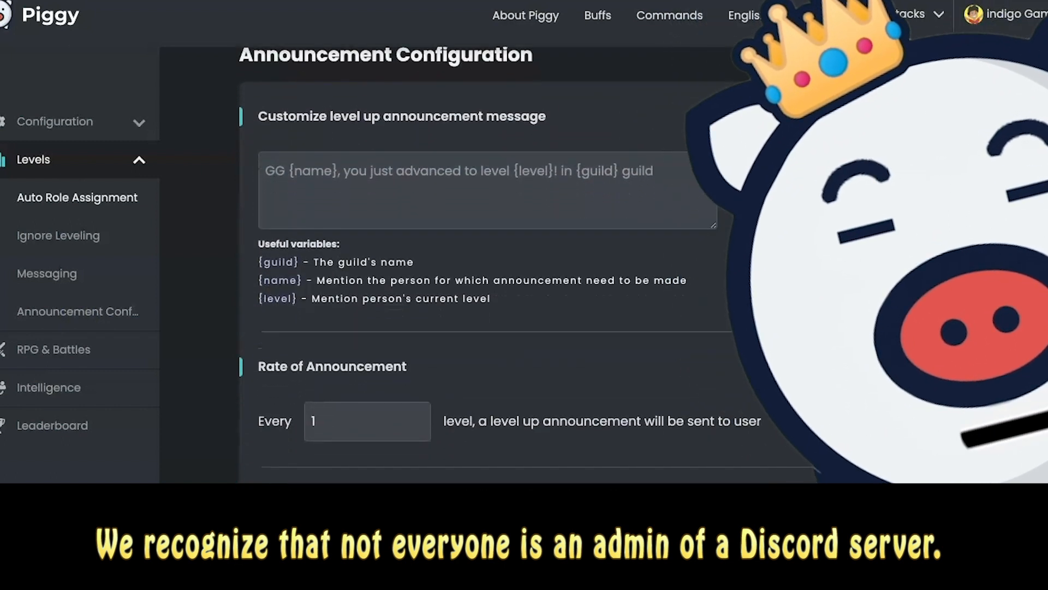
# - View the RPG & Battles page, then browse the Intelligence page on community curated lists
pyautogui.click(54, 348)
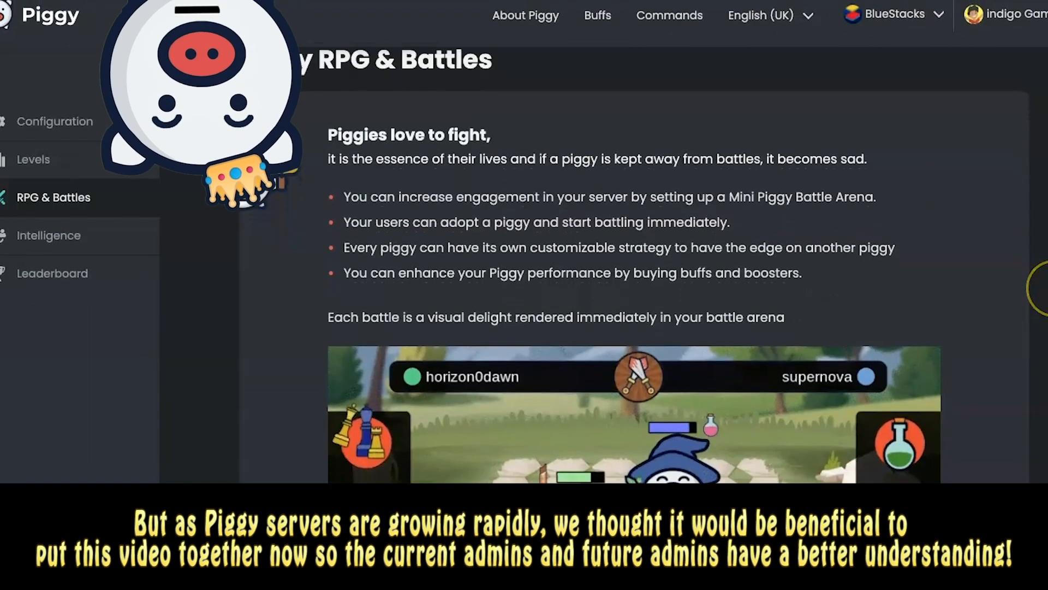
pyautogui.scroll(-3)
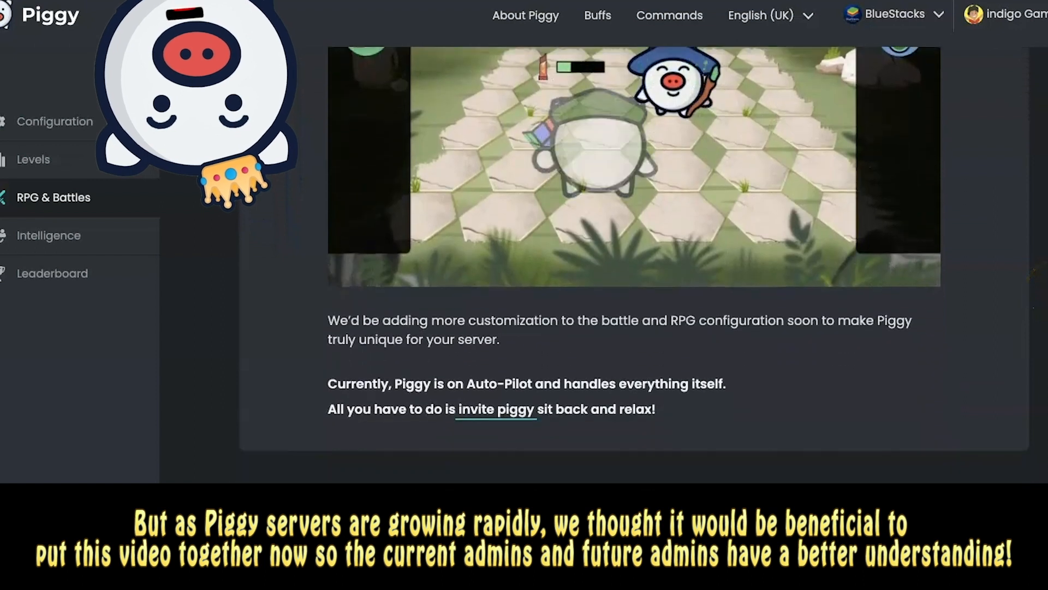
pyautogui.click(48, 235)
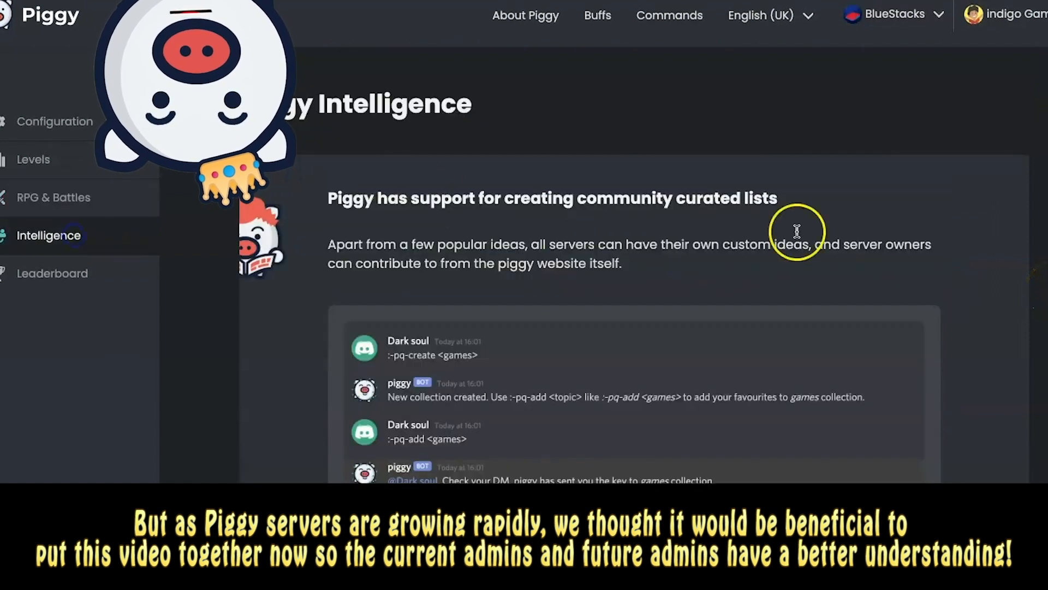
pyautogui.scroll(-3)
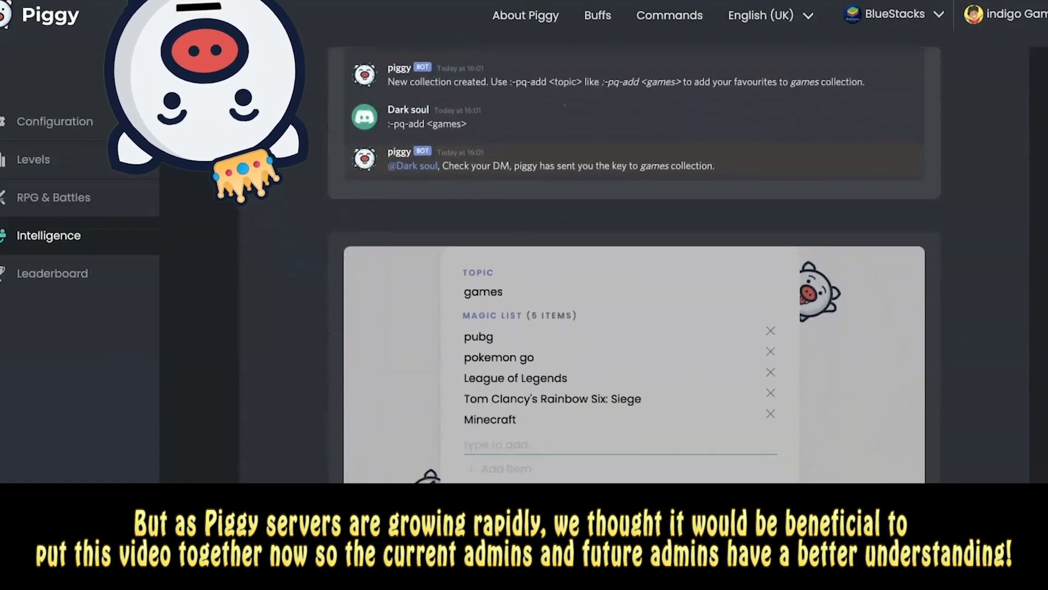
pyautogui.click(53, 269)
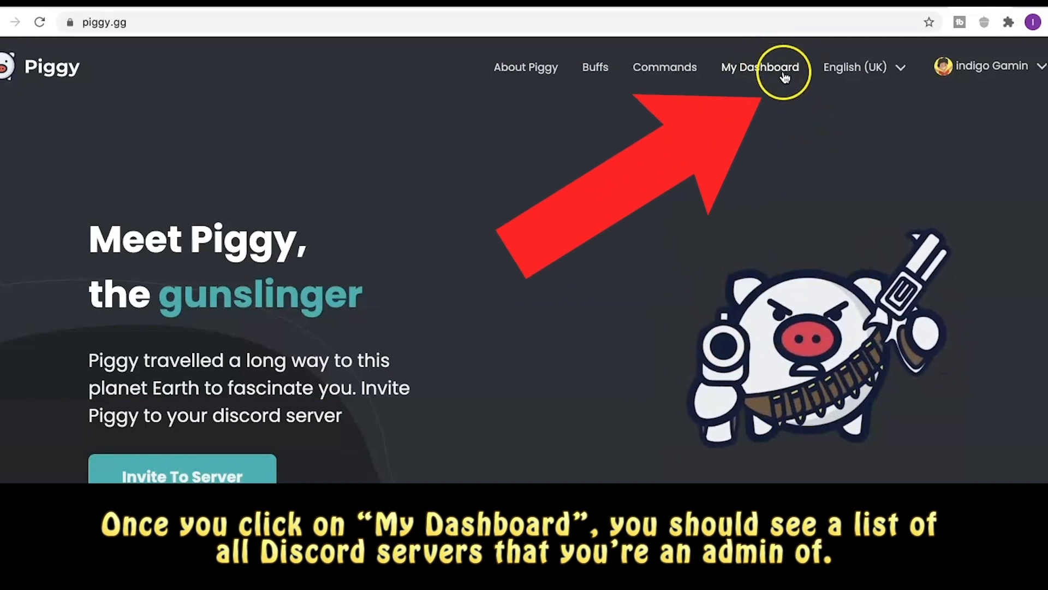
pyautogui.click(759, 67)
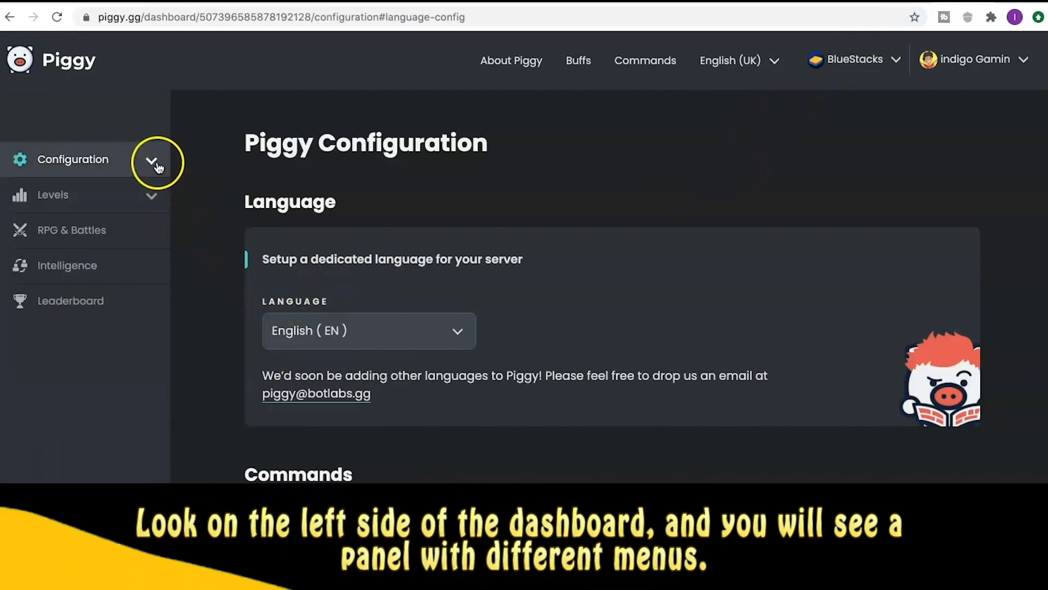
# - Expand Configuration to Language, Commands and Announcement, browsing bot languages while keeping English (EN)
pyautogui.click(151, 159)
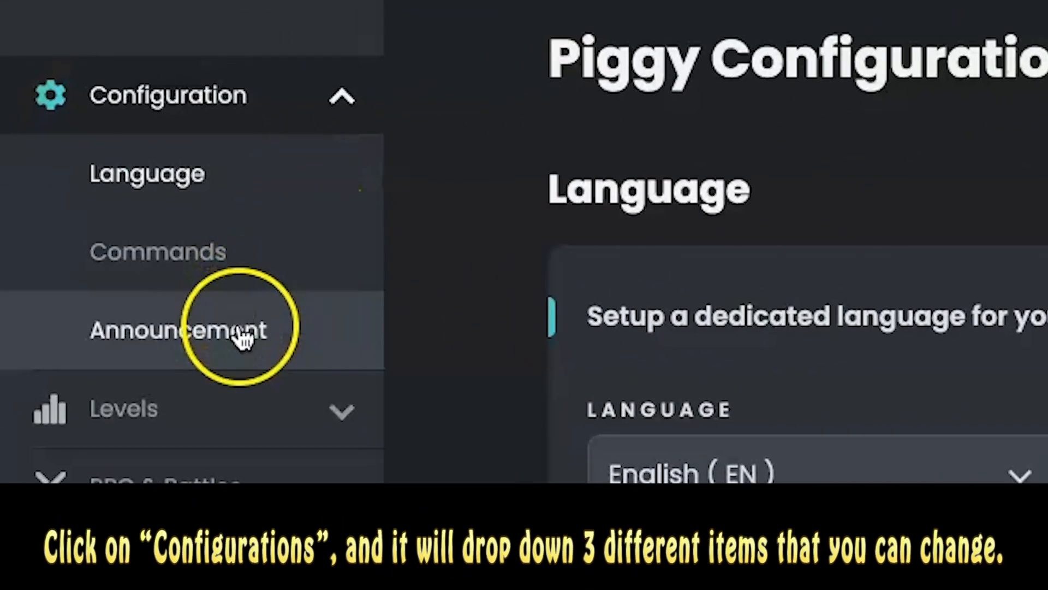
pyautogui.moveTo(415, 318)
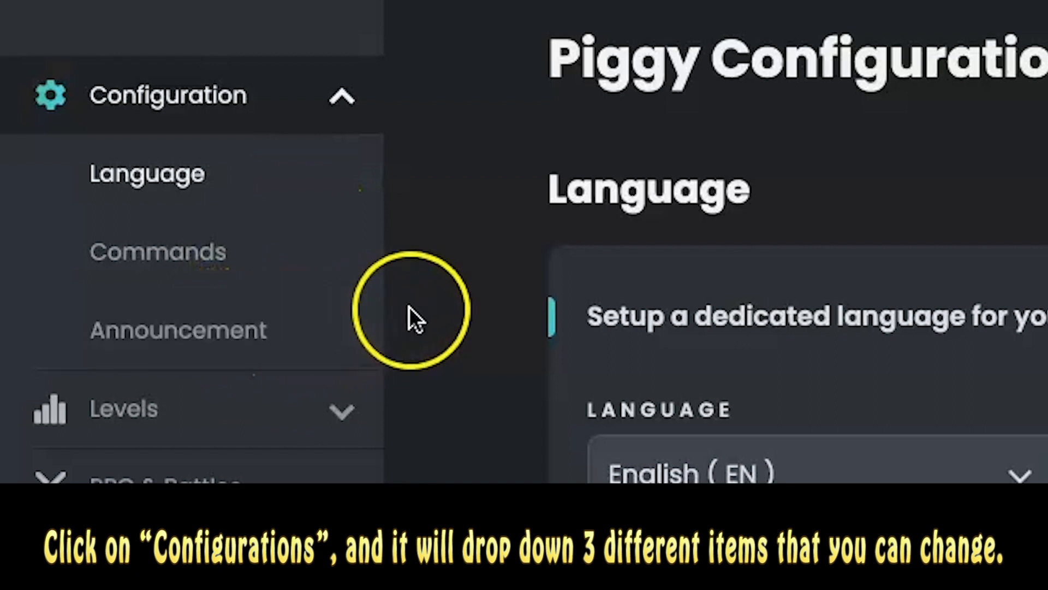
pyautogui.moveTo(214, 331)
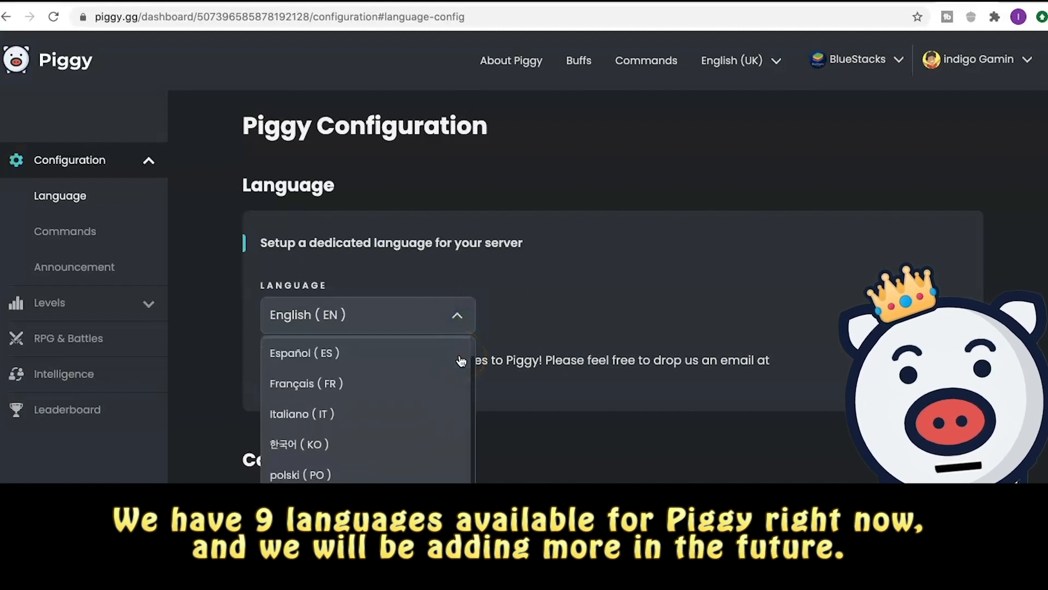
pyautogui.scroll(-3)
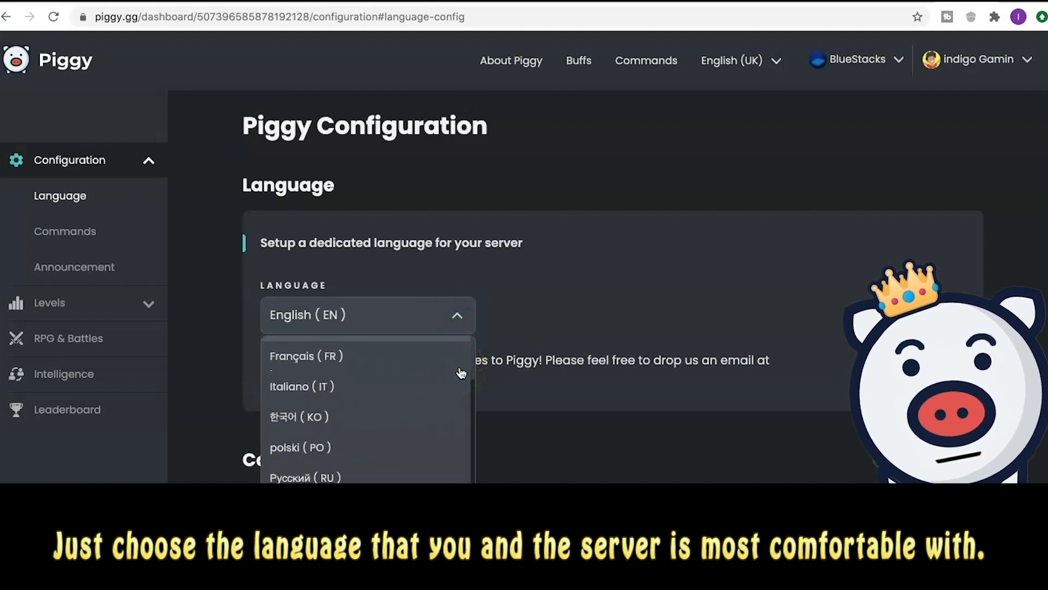
pyautogui.scroll(-3)
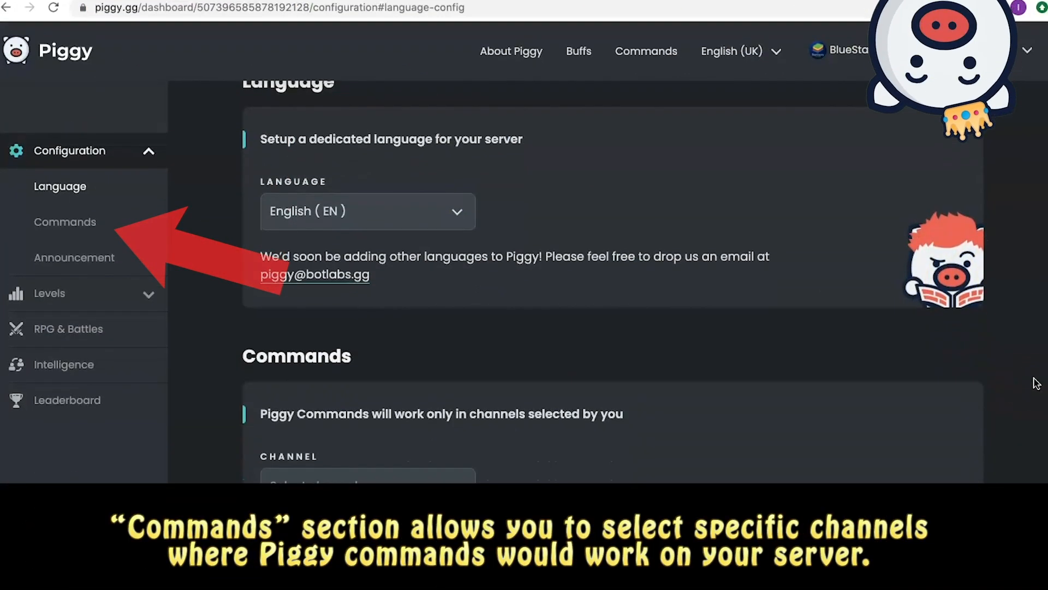
# - Review the channels available for Piggy commands in the Commands section
pyautogui.scroll(-3)
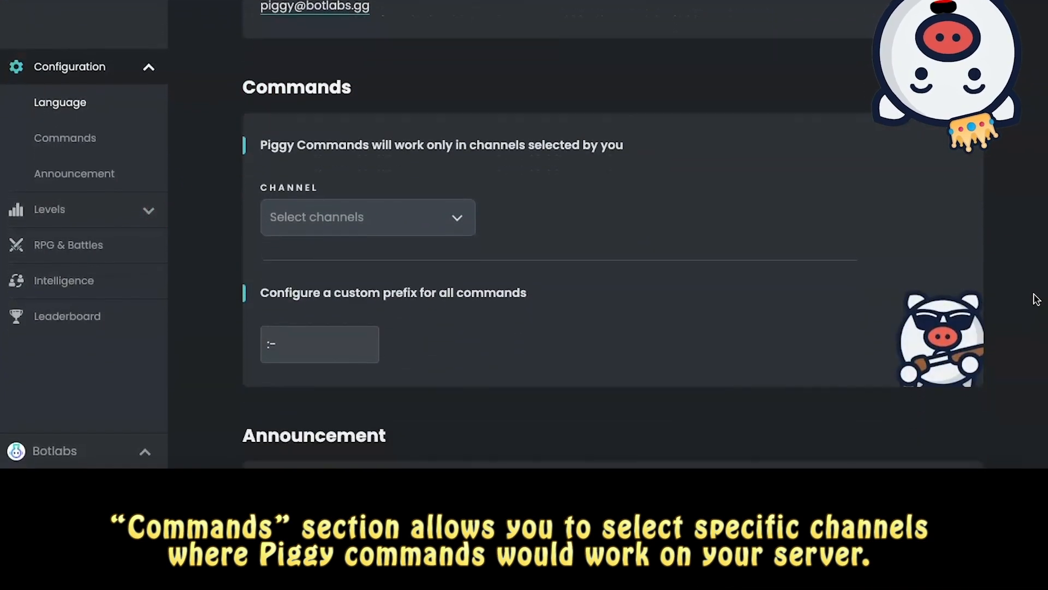
pyautogui.scroll(-3)
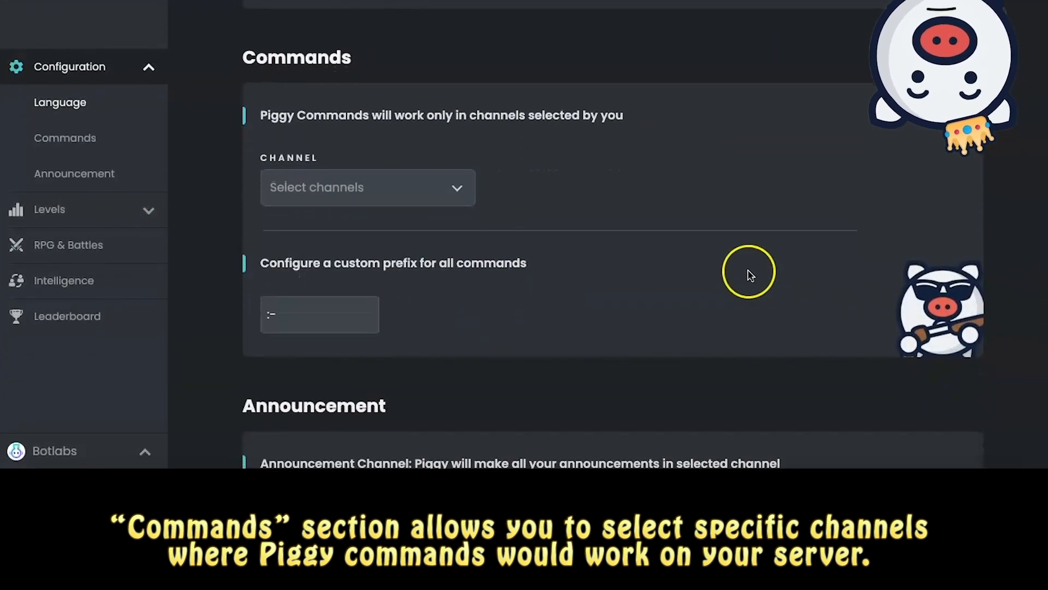
pyautogui.click(367, 187)
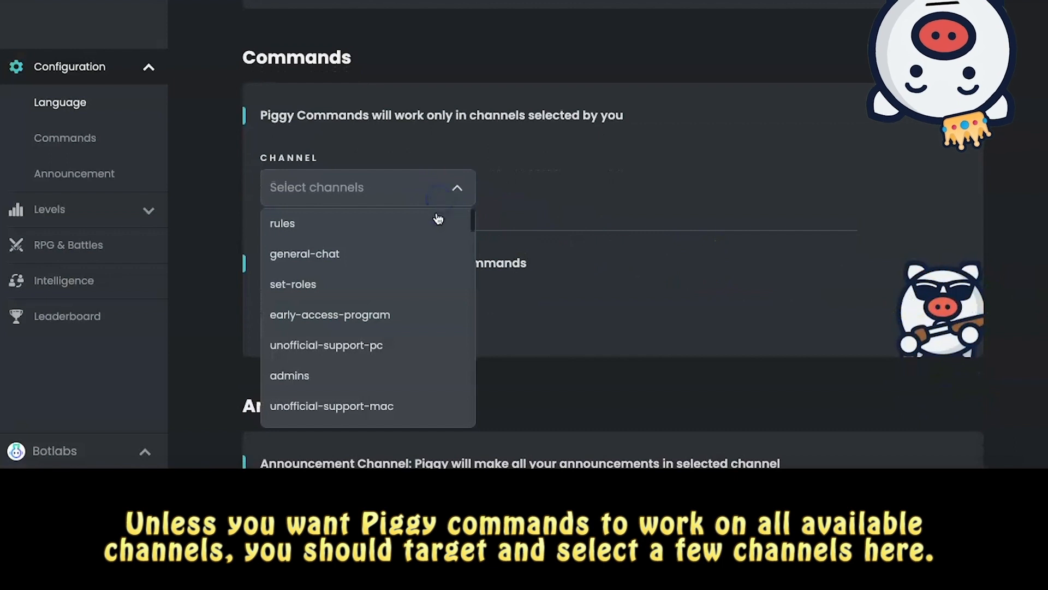
pyautogui.scroll(-3)
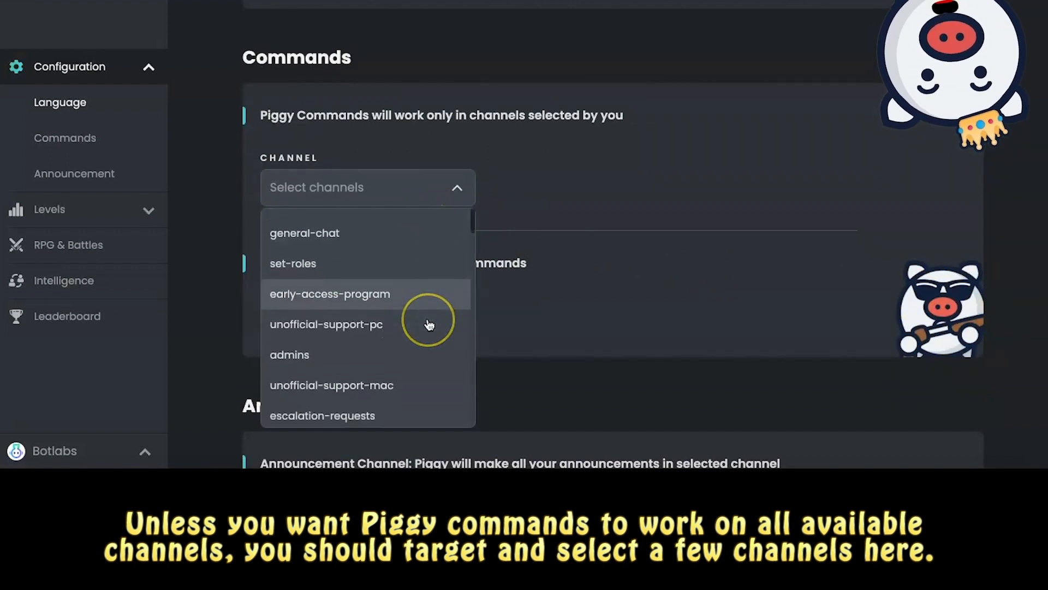
pyautogui.scroll(-3)
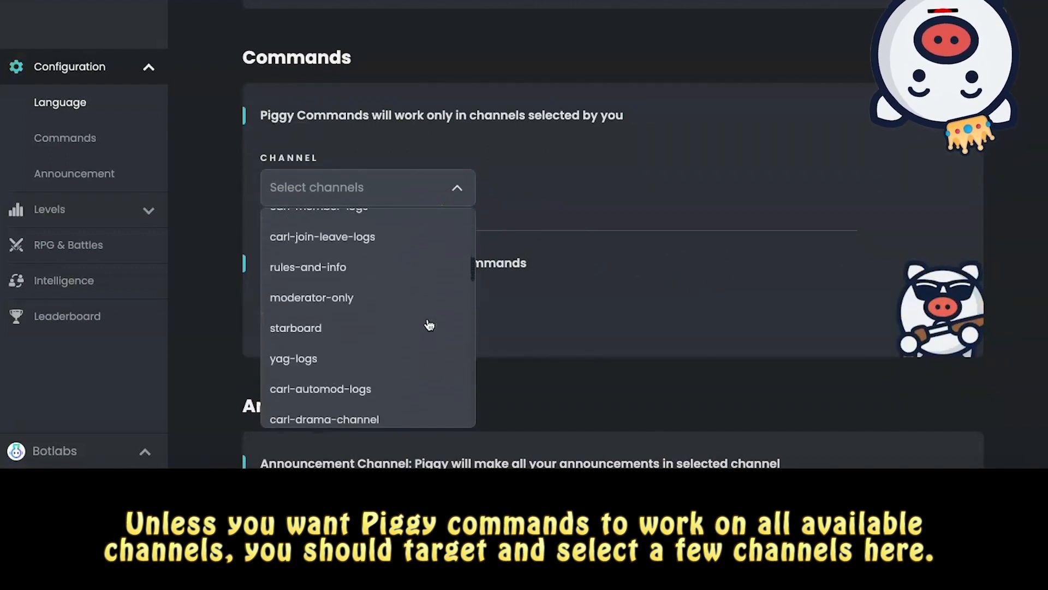
pyautogui.scroll(3)
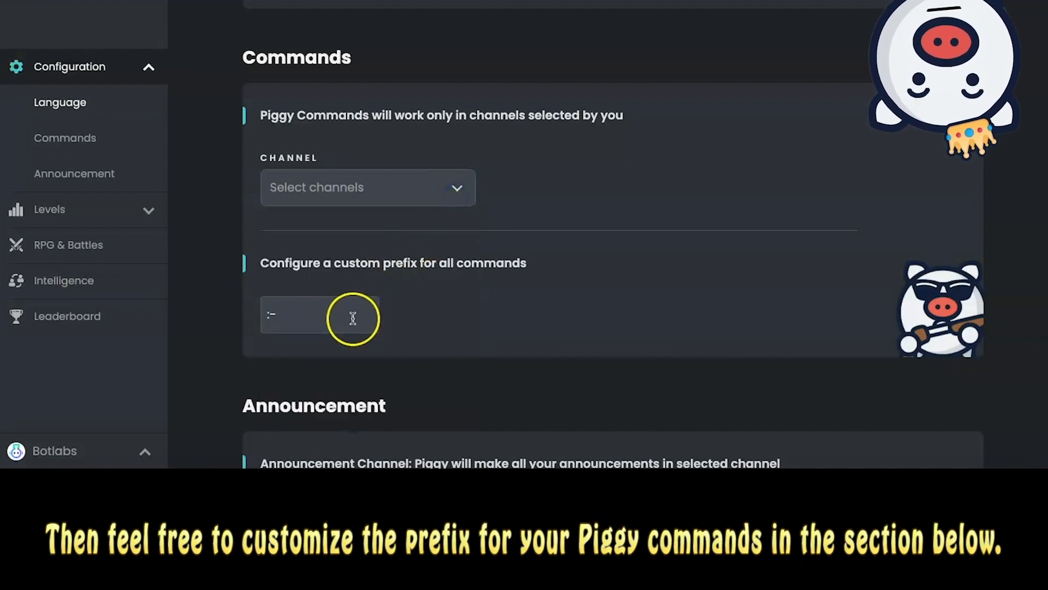
# - Enter '-' after the colon in the custom command prefix box, giving ':-'
pyautogui.click(319, 314)
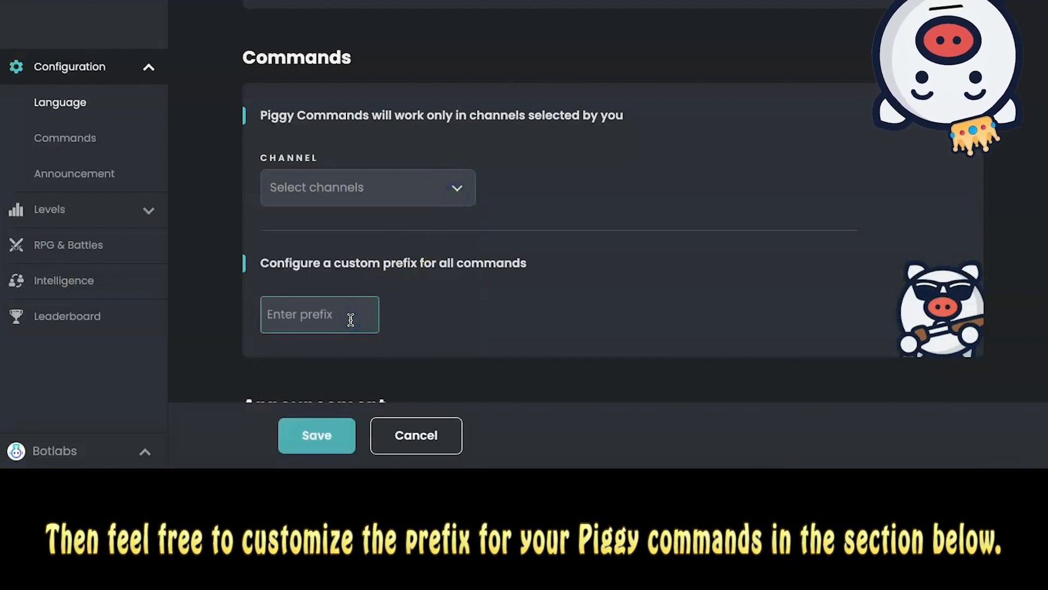
pyautogui.write('d')
pyautogui.write(':')
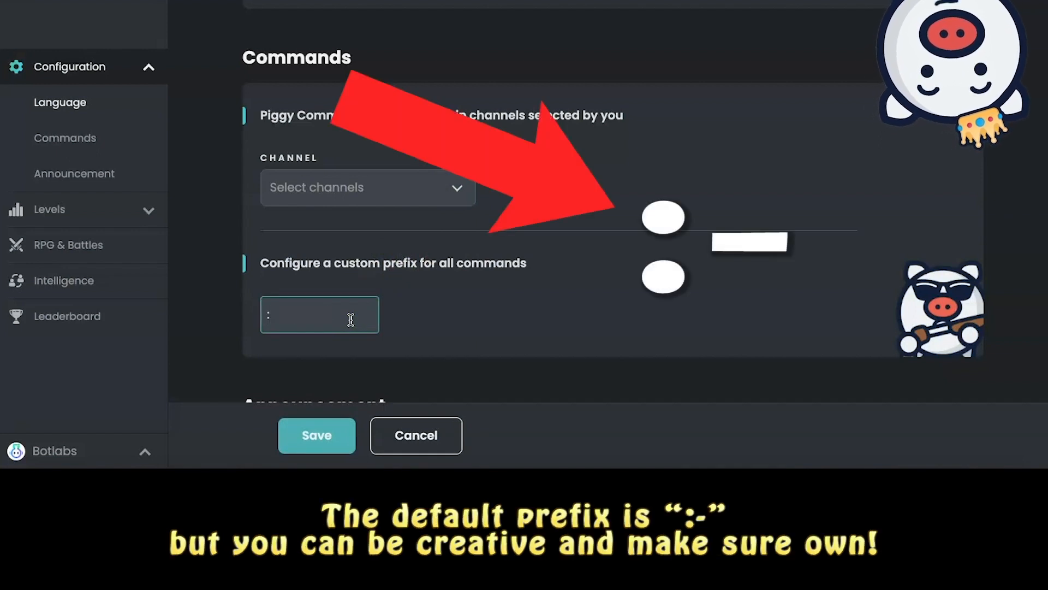
pyautogui.write('-')
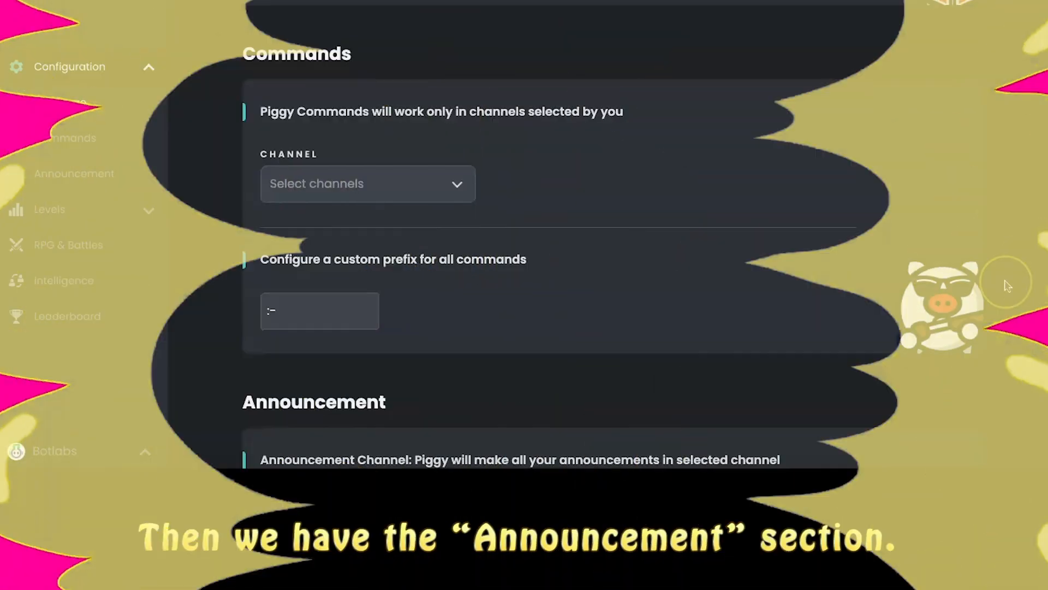
pyautogui.scroll(-3)
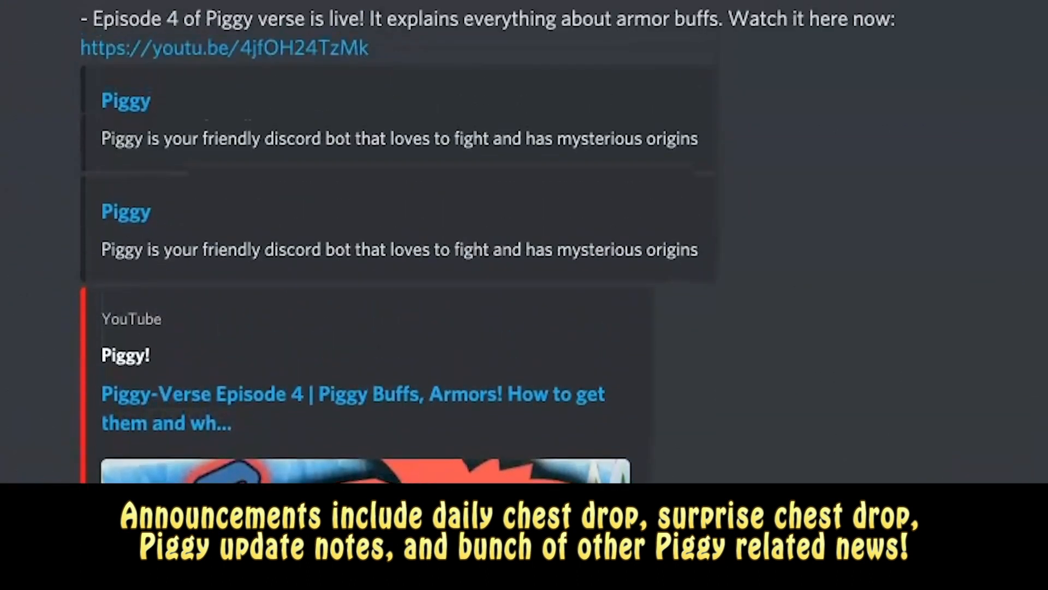
pyautogui.scroll(-3)
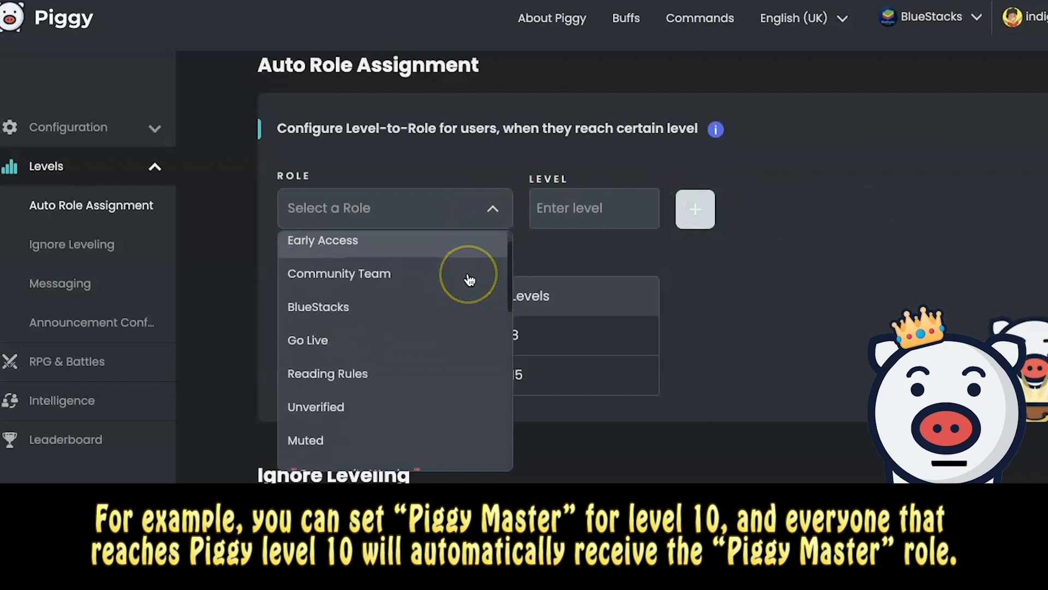
pyautogui.scroll(-3)
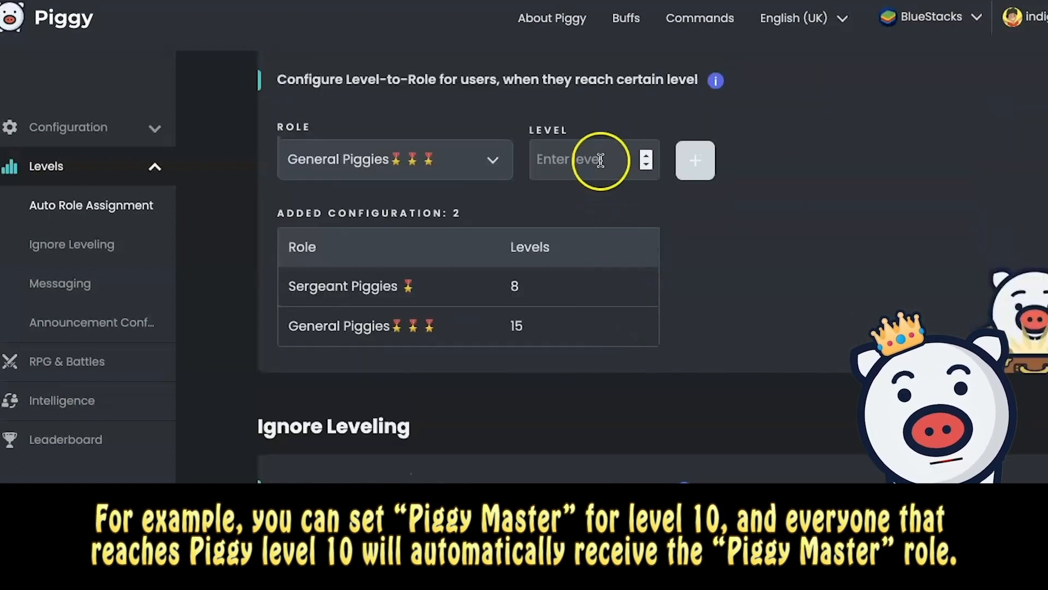
pyautogui.write('3')
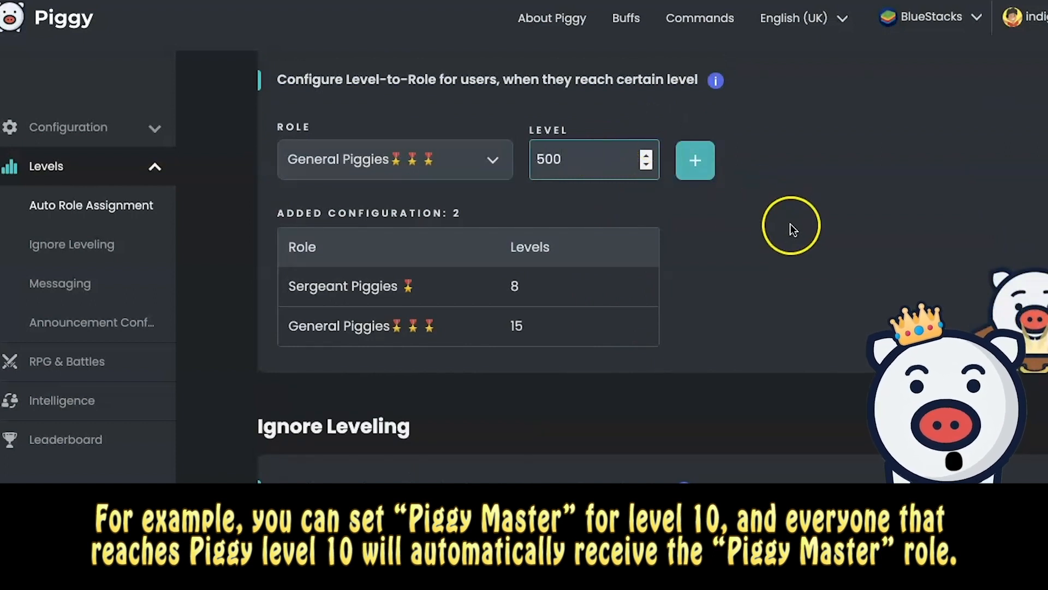
pyautogui.tripleClick(593, 158)
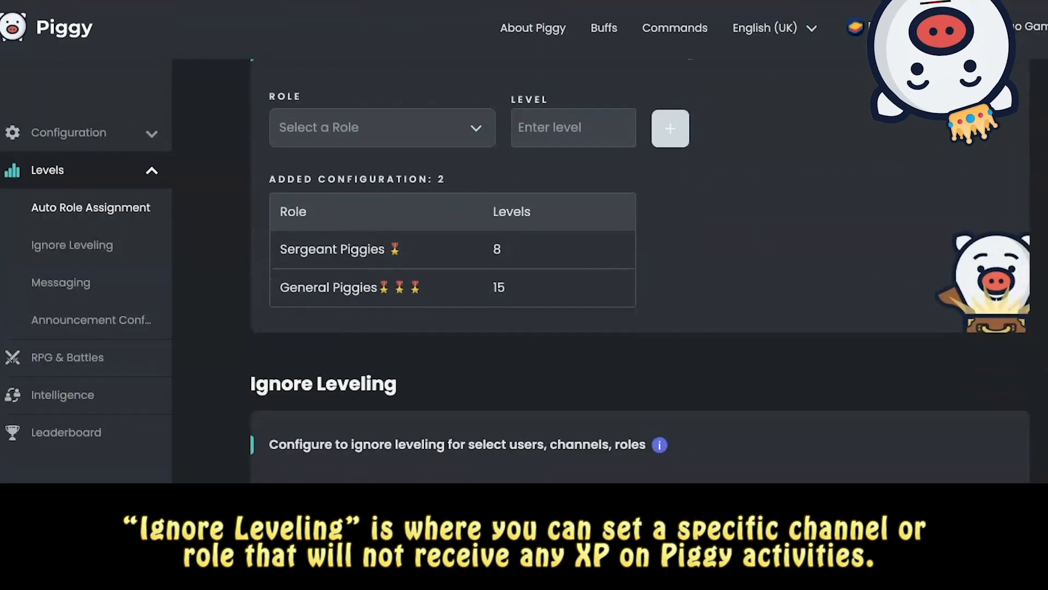
pyautogui.scroll(-3)
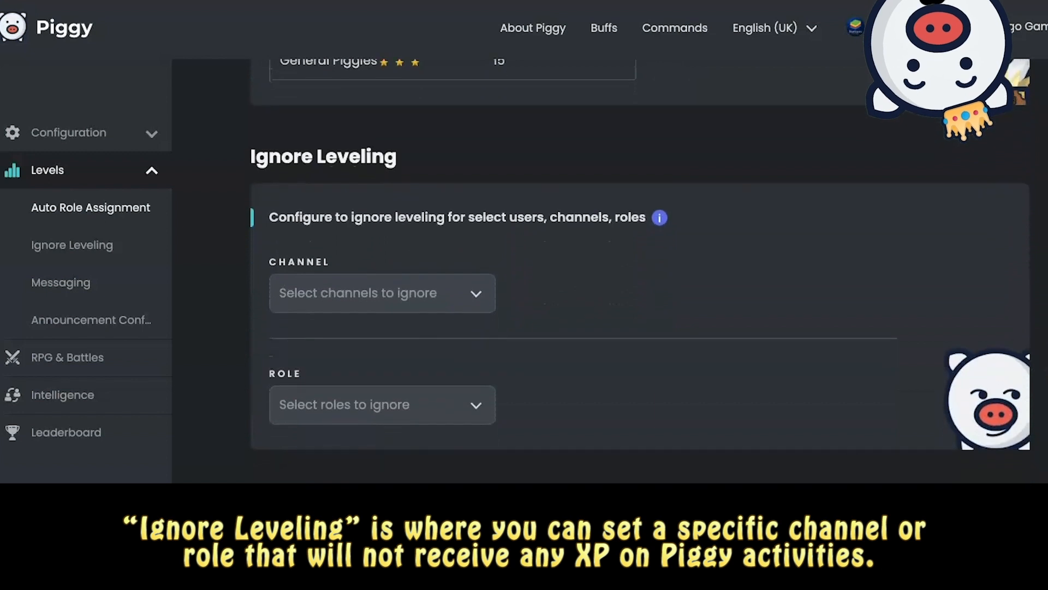
pyautogui.scroll(-3)
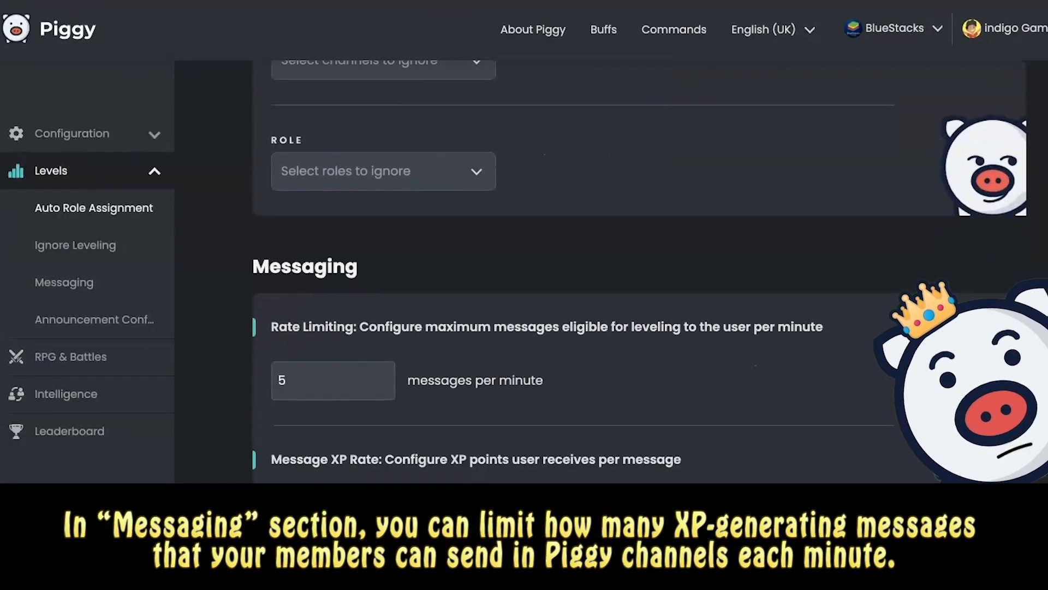
pyautogui.scroll(-3)
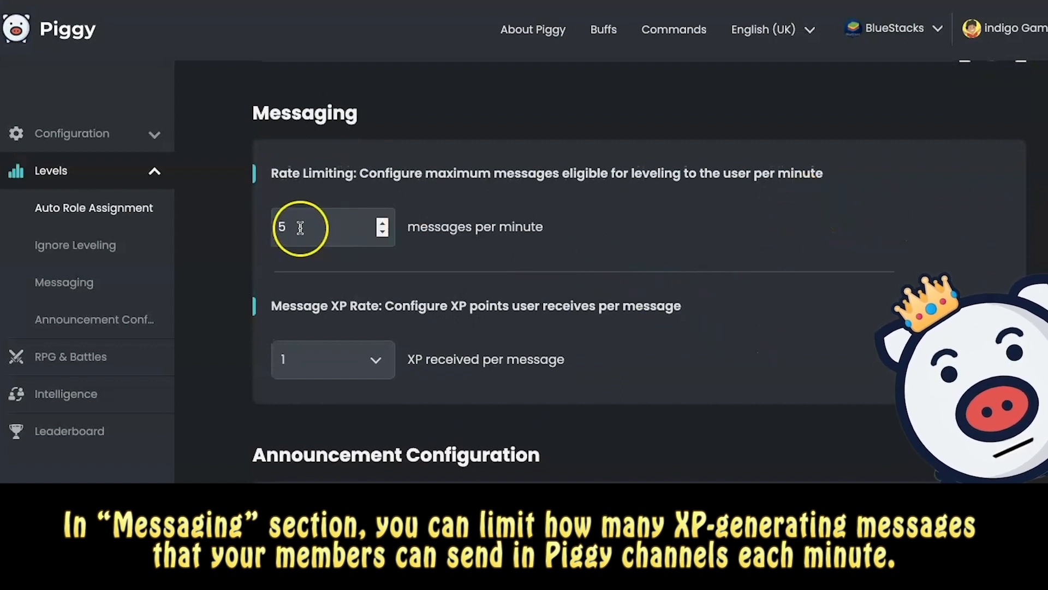
pyautogui.click(383, 235)
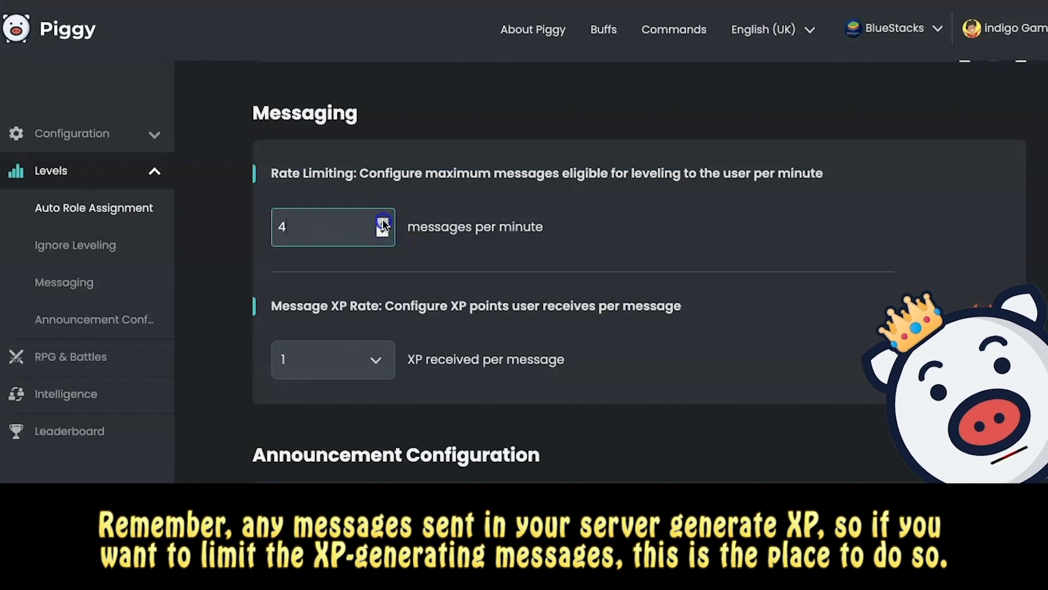
pyautogui.click(383, 219)
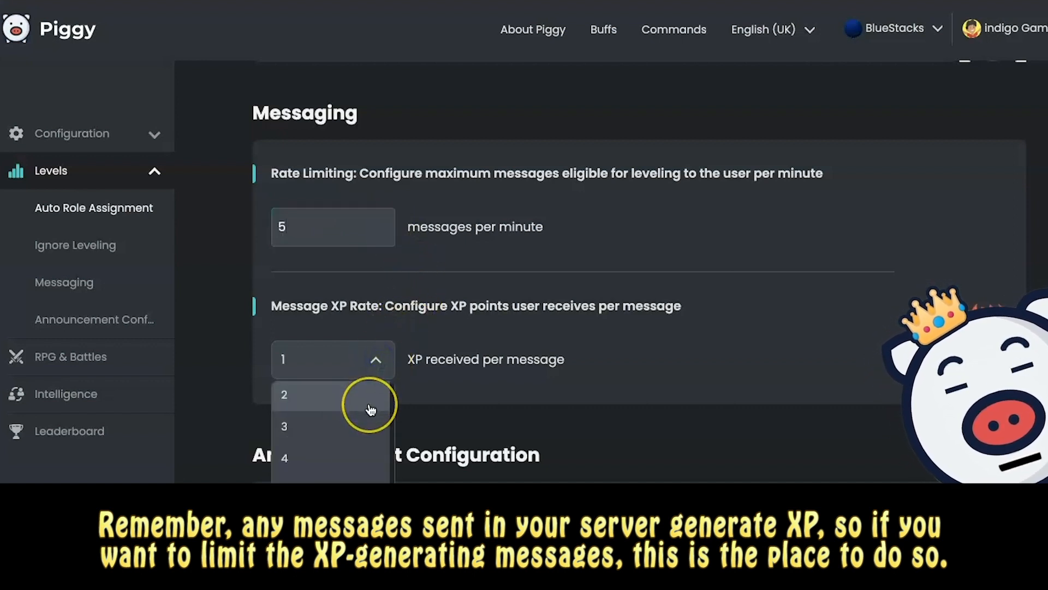
pyautogui.scroll(-3)
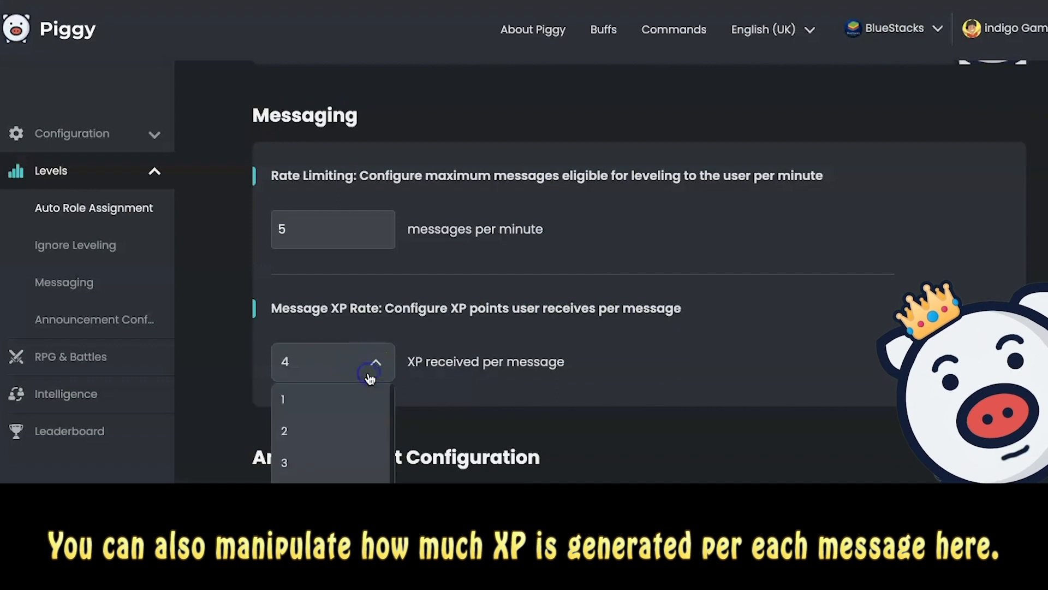
pyautogui.click(282, 399)
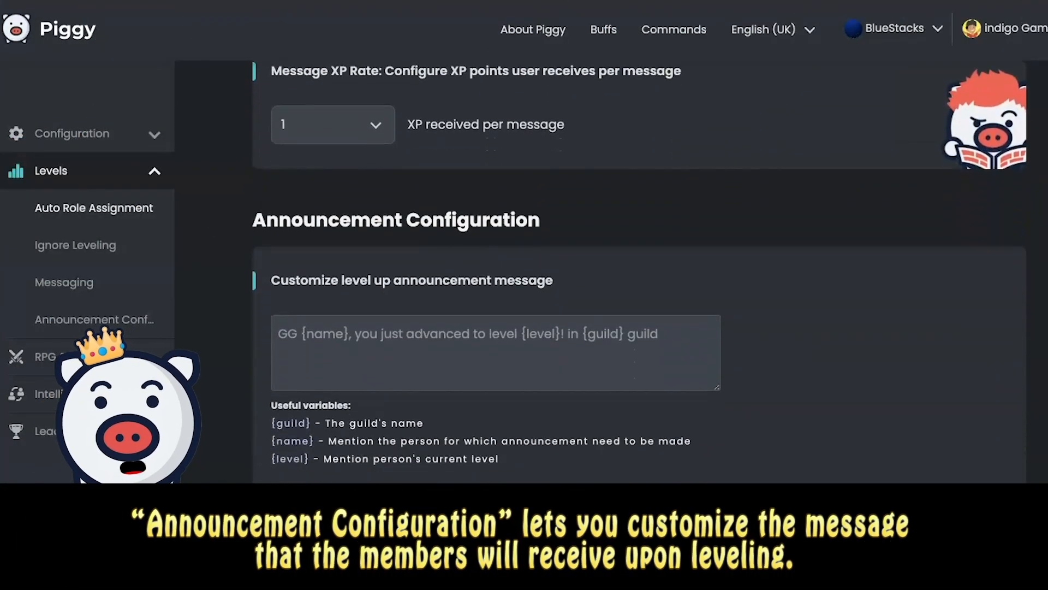
pyautogui.scroll(-3)
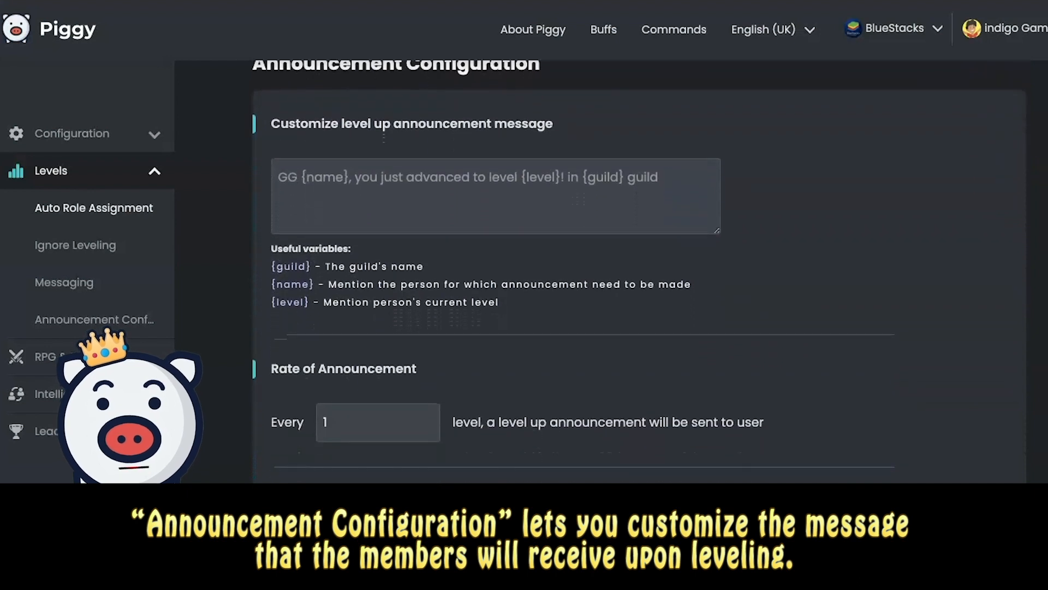
pyautogui.scroll(3)
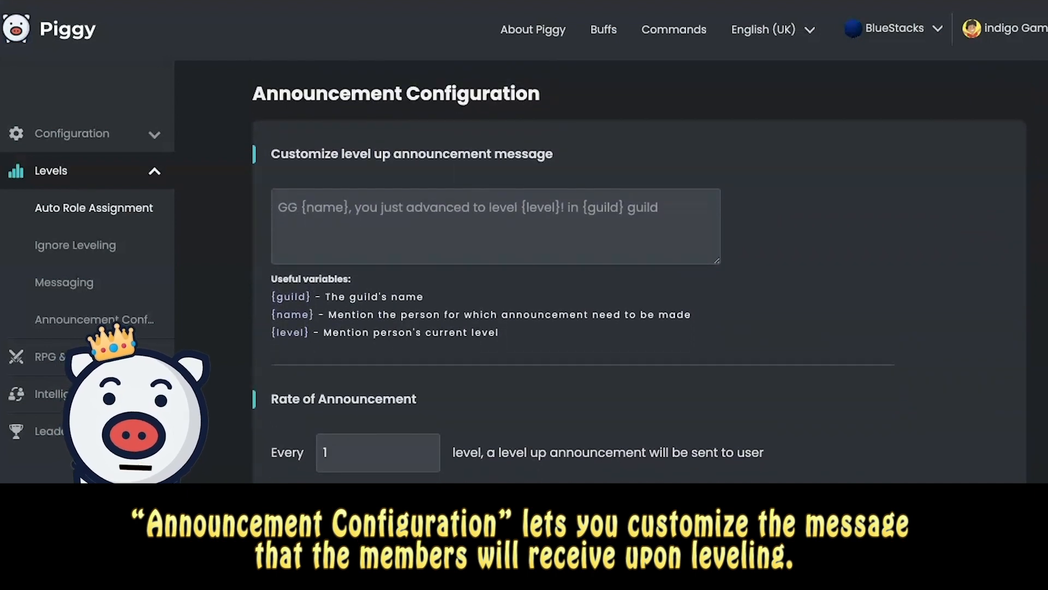
pyautogui.scroll(-3)
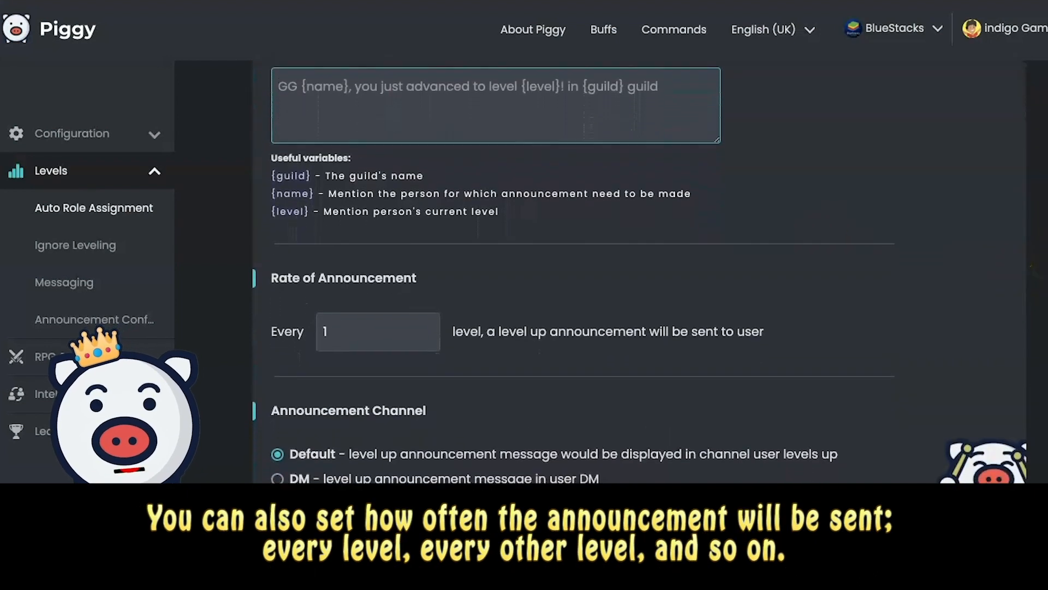
pyautogui.scroll(-3)
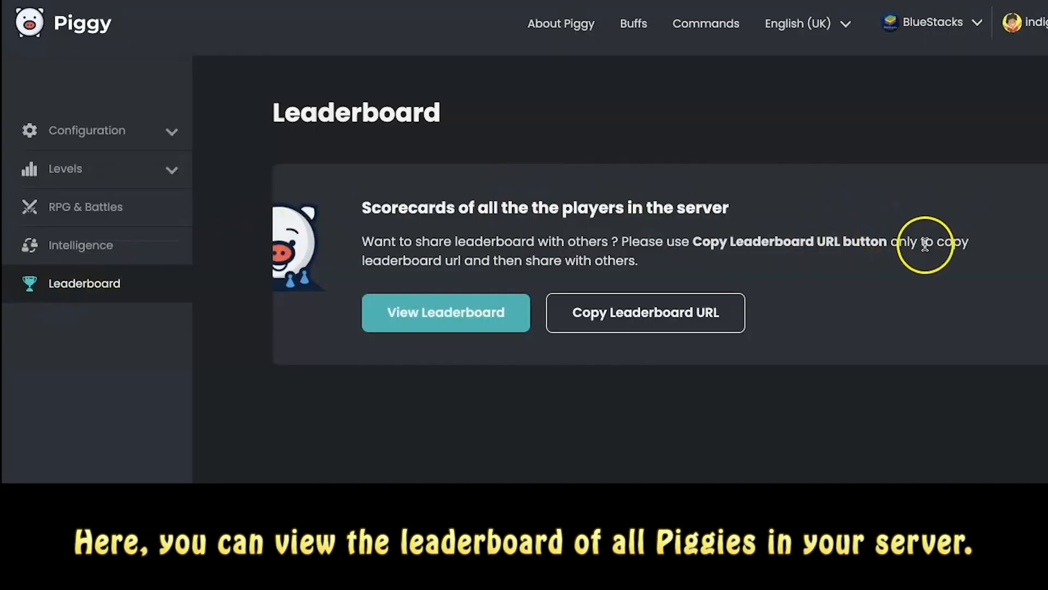
pyautogui.moveTo(655, 474)
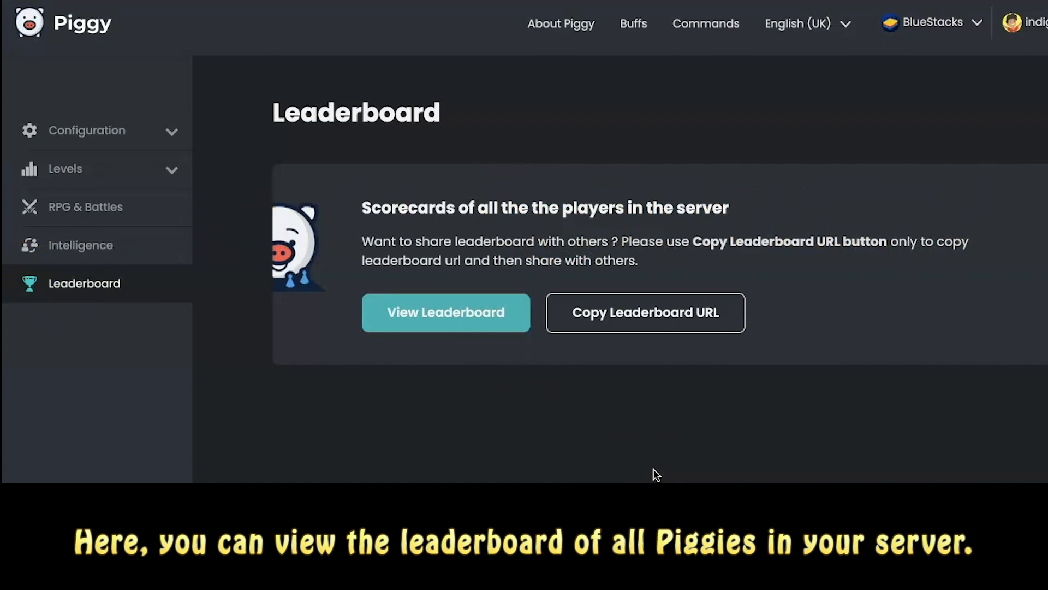
# - Open the full BlueStacks leaderboard and scroll through players ranked by XP and level
pyautogui.click(445, 312)
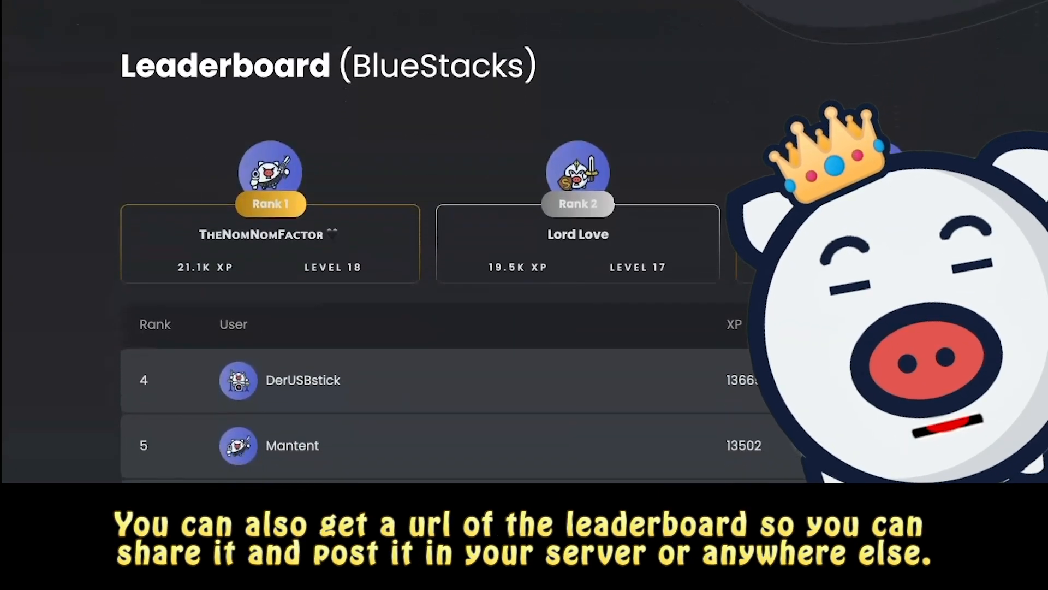
pyautogui.scroll(-3)
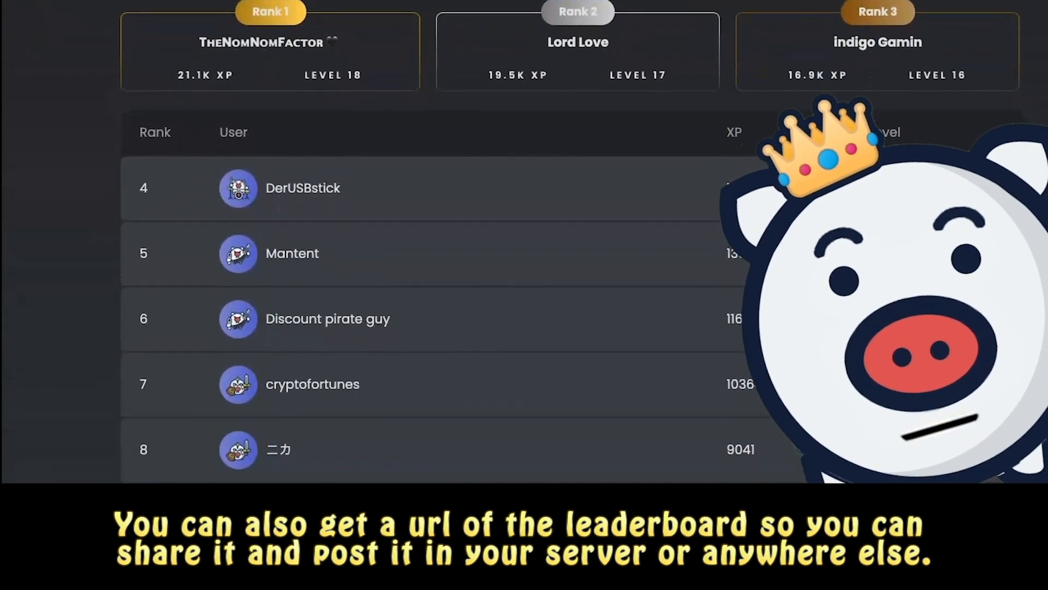
pyautogui.scroll(-3)
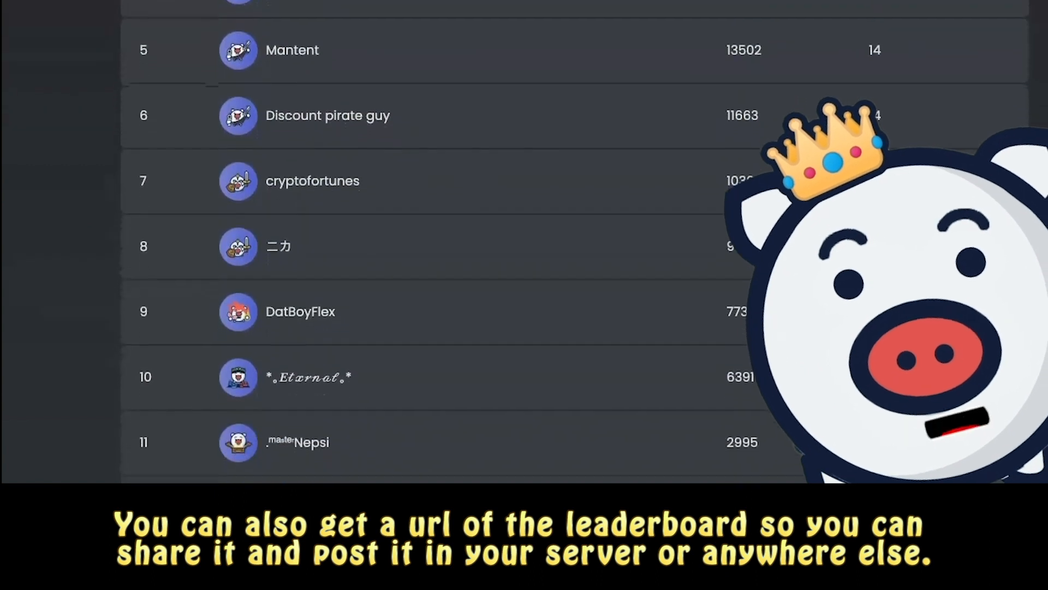